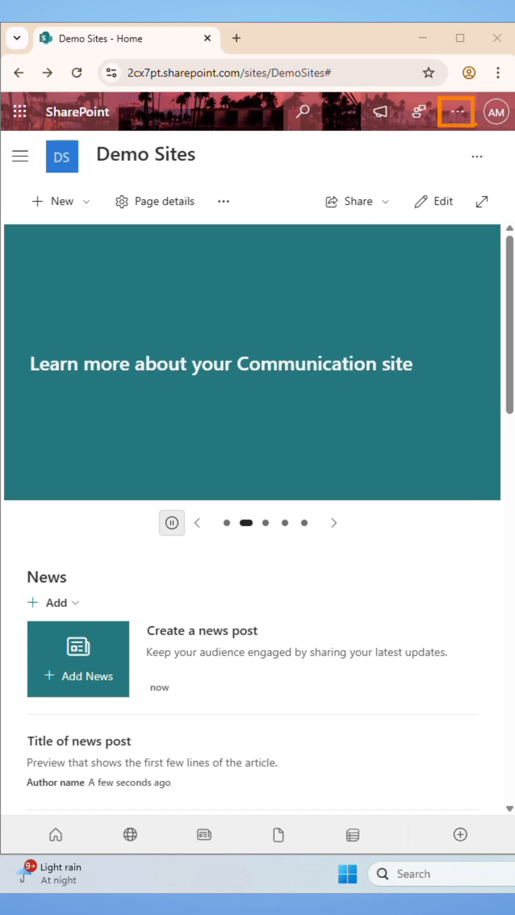
Reach the Settings panel of the Demo Sites site via the suite bar's more menu.
click(458, 112)
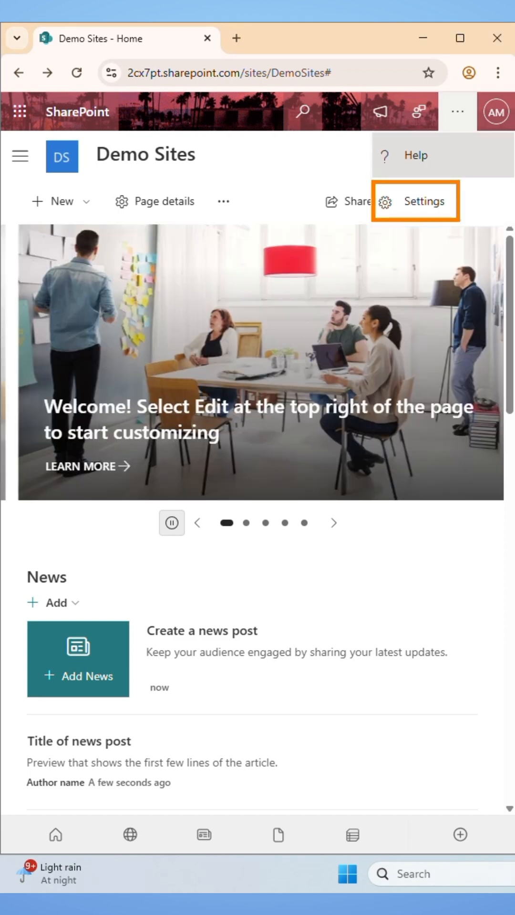
click(415, 202)
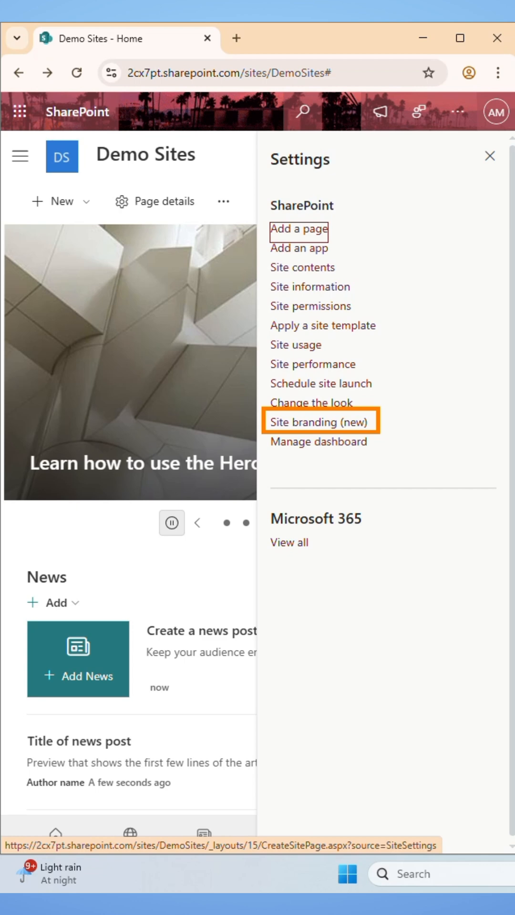
Go to Site branding and start a blank Create theme page.
click(320, 421)
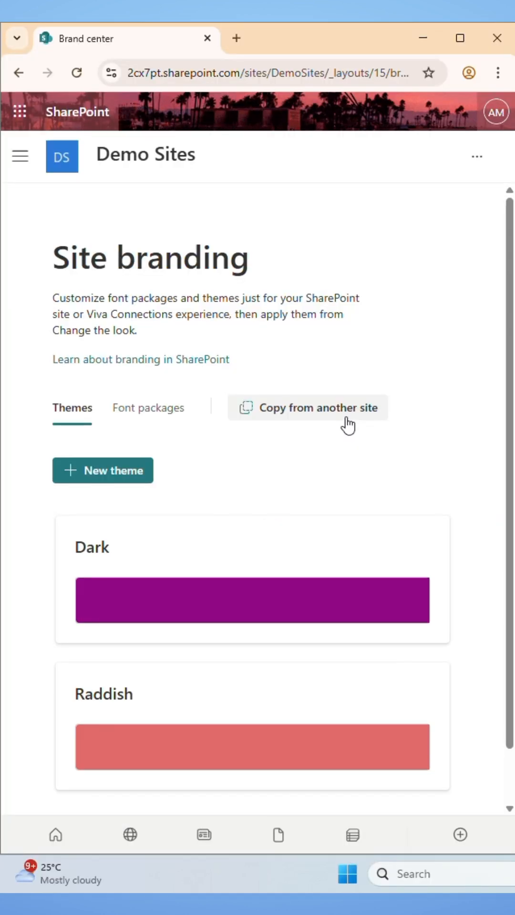
mouse_move(244, 417)
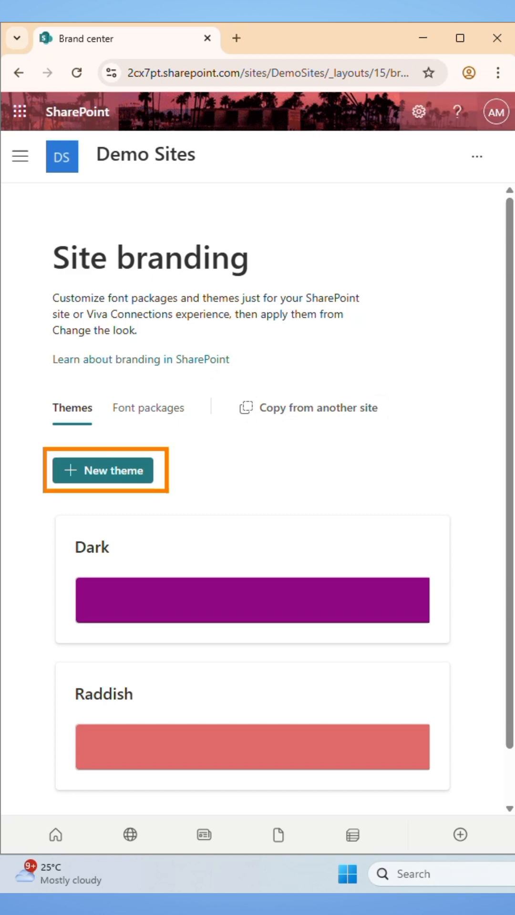
click(102, 470)
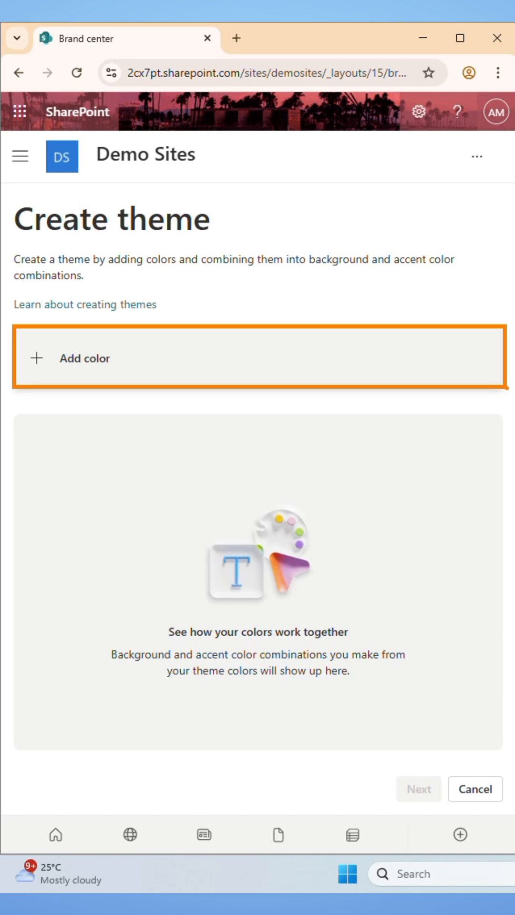
Add the vivid pink #EB1386 as the theme's primary colour.
click(84, 358)
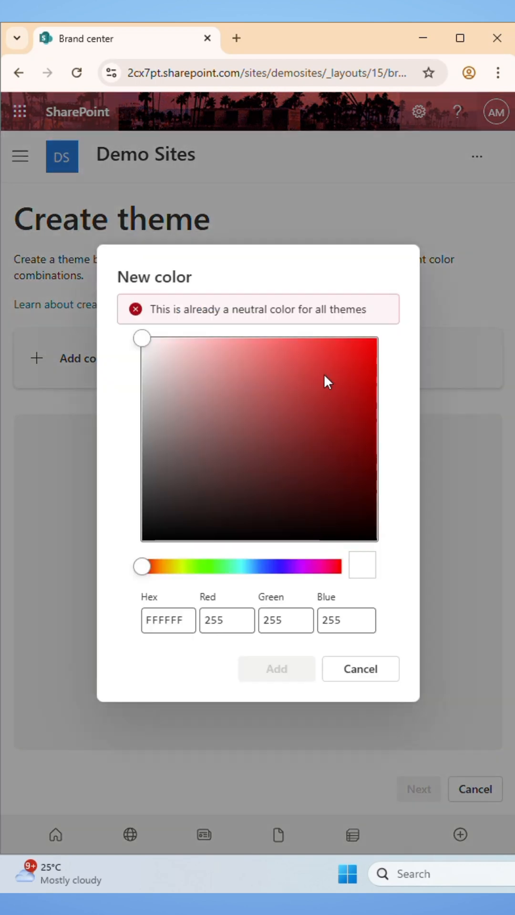
mouse_move(233, 569)
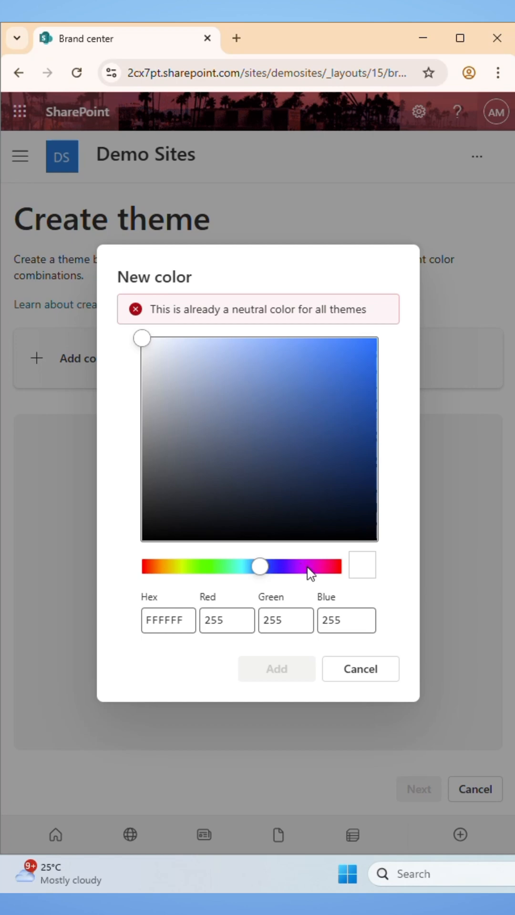
drag(260, 566, 308, 551)
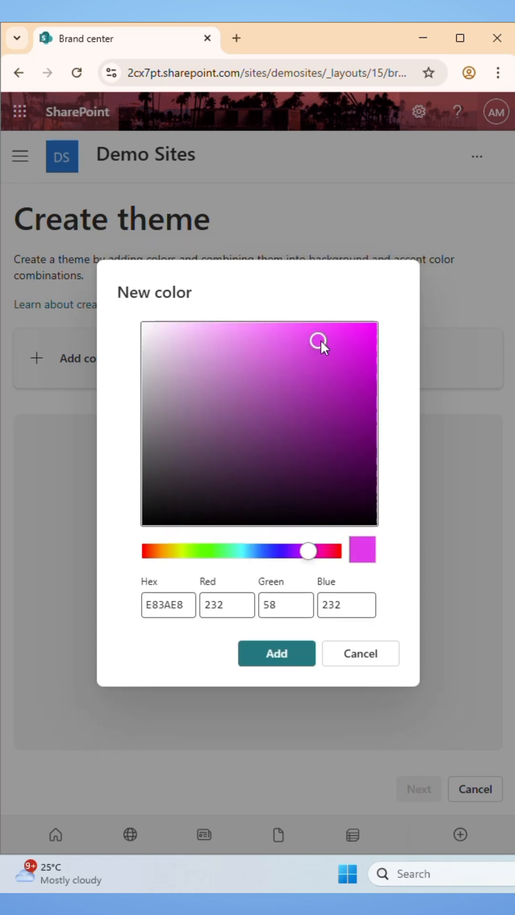
drag(318, 342, 358, 332)
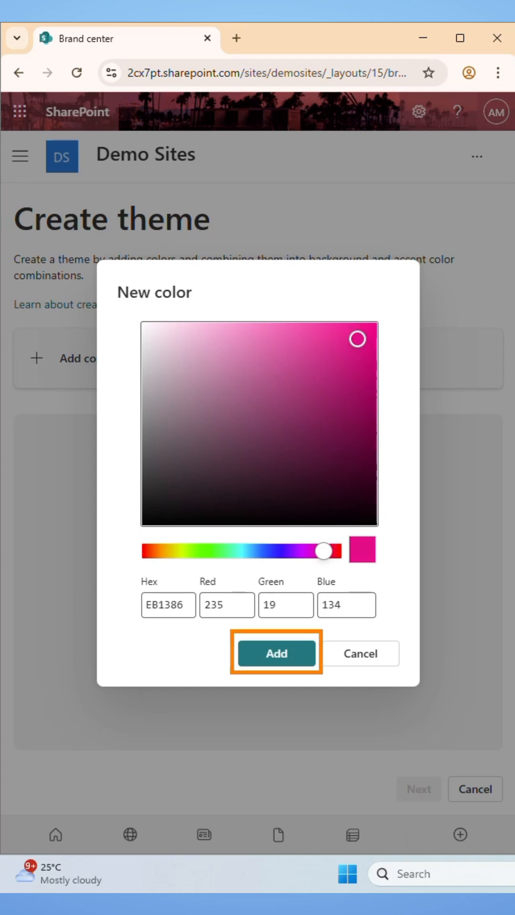
click(275, 653)
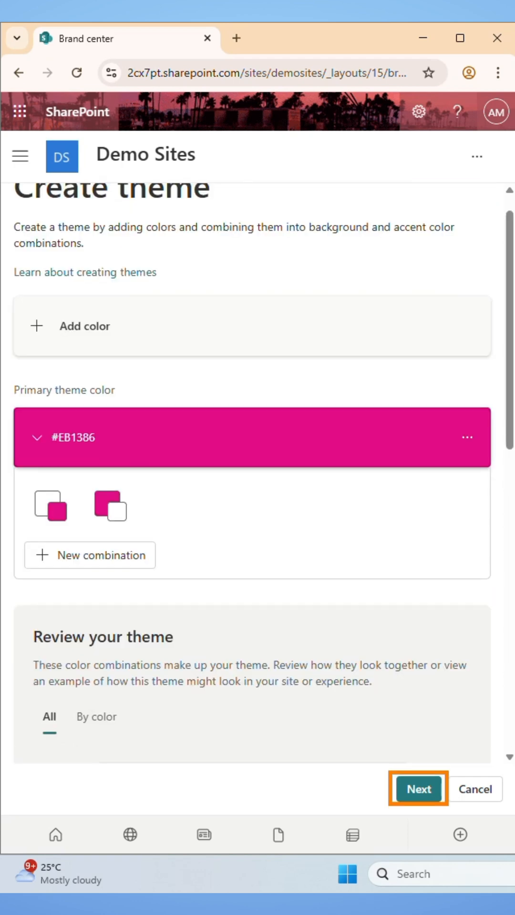
Name the theme 'Dark Preview' and save it to the Site branding list.
click(417, 789)
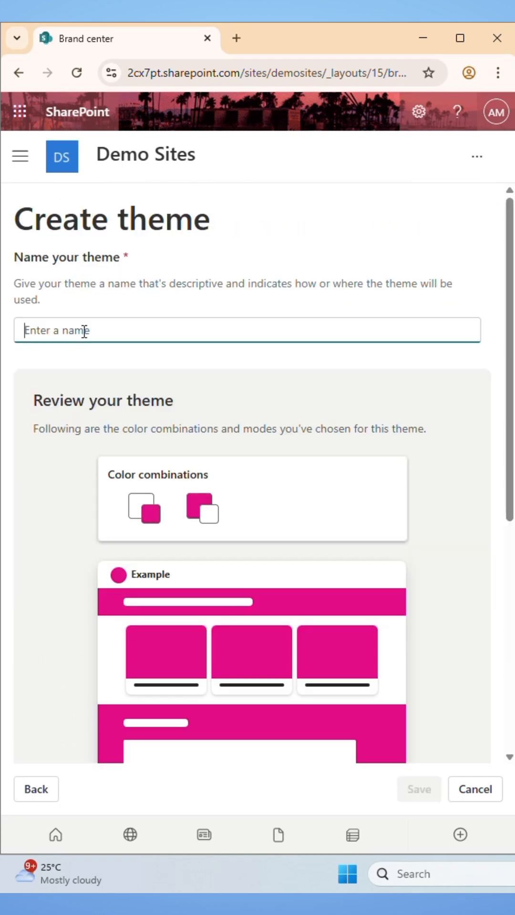
text(Dark)
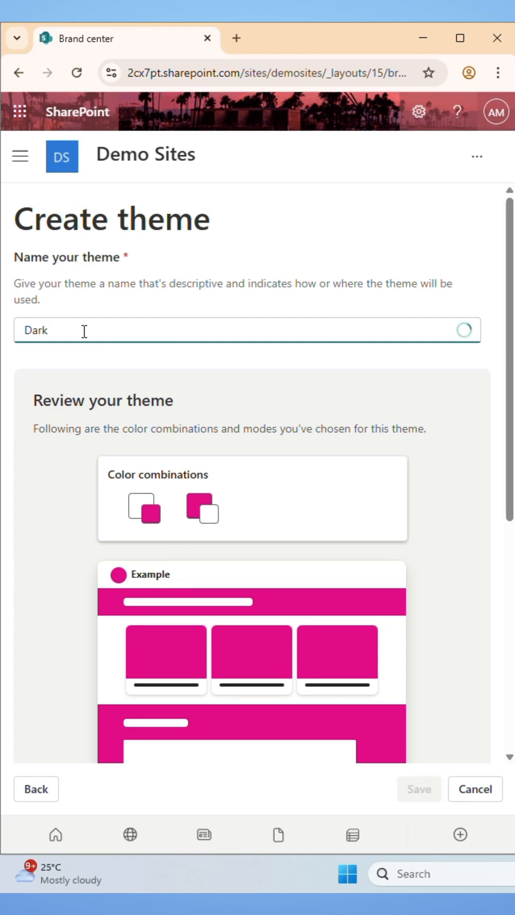
text(Preview)
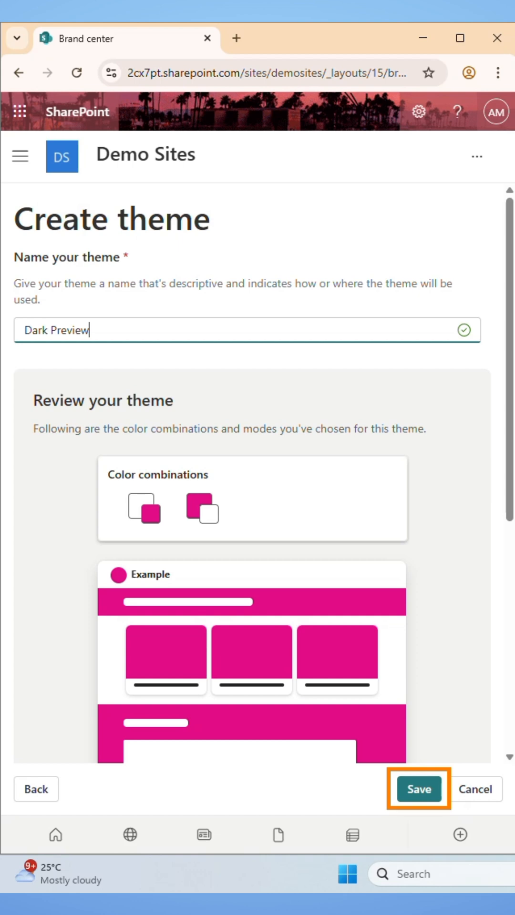
click(417, 789)
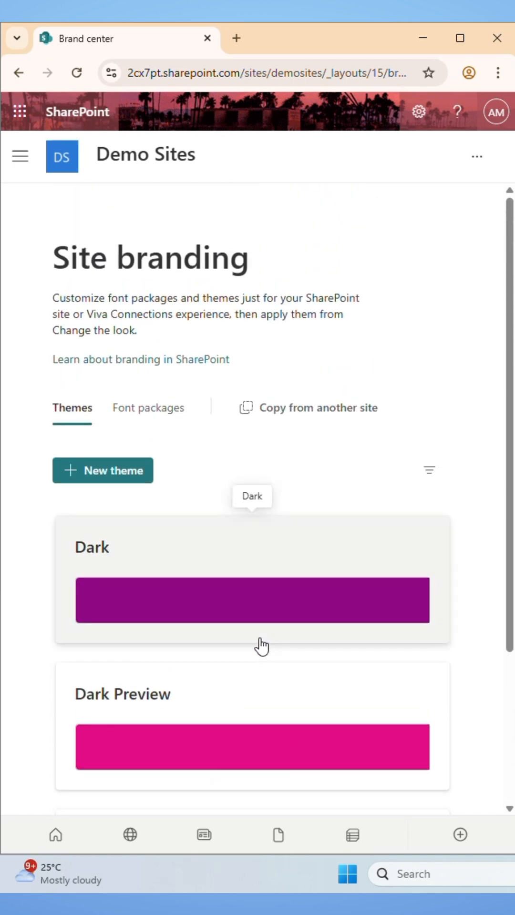
mouse_move(258, 619)
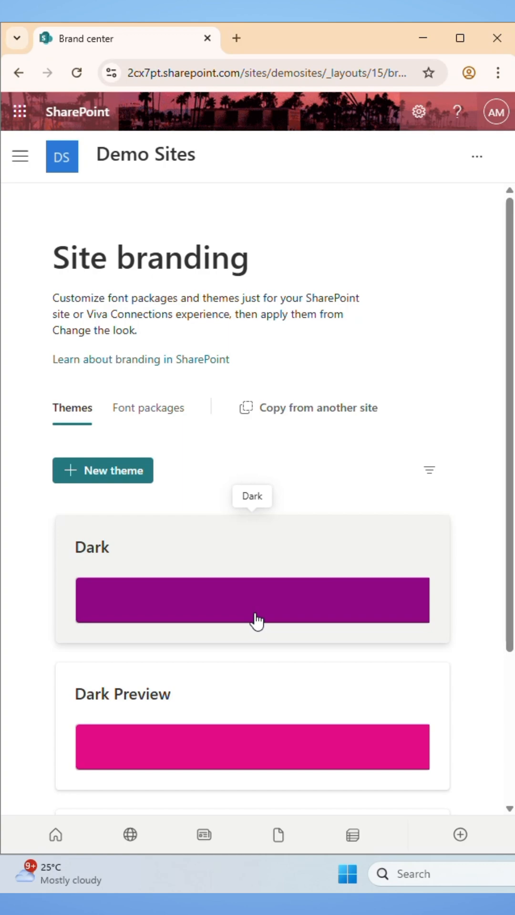
mouse_move(323, 427)
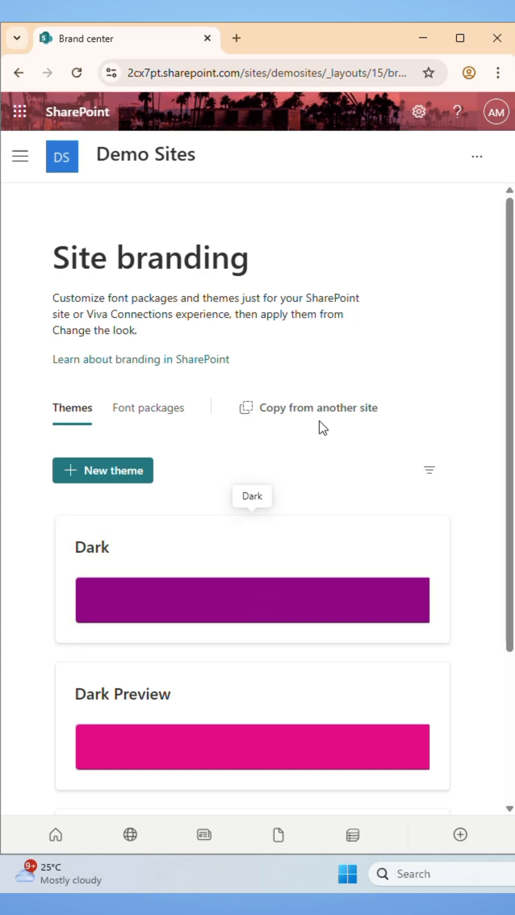